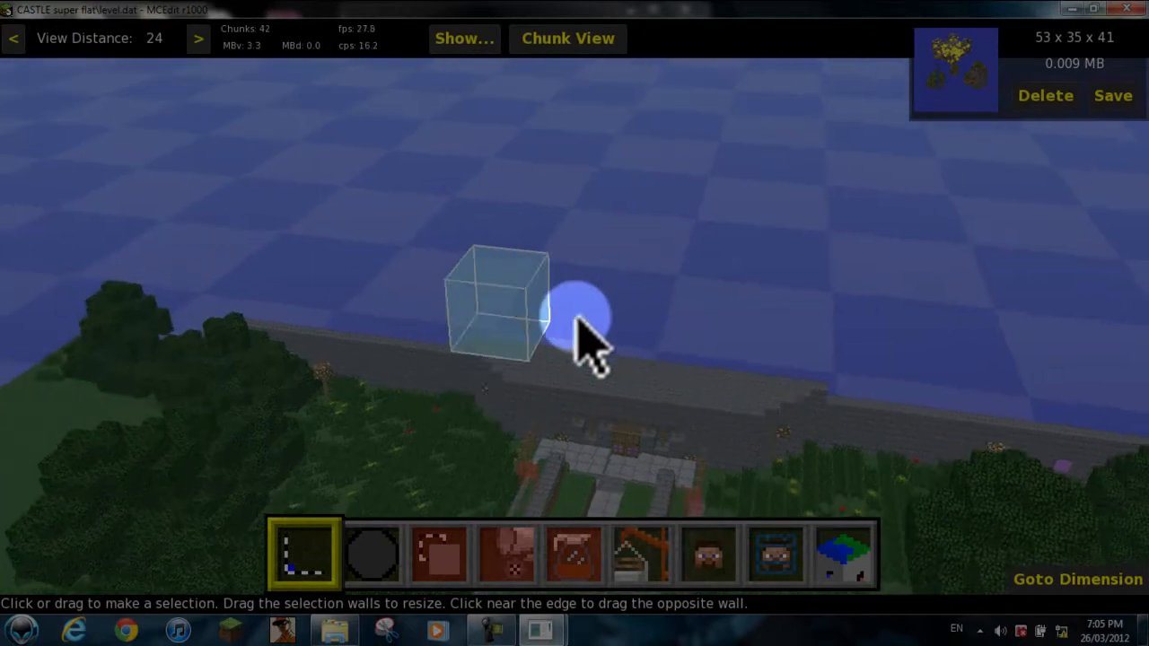
Paste the copied 53x35x41 castle schematic above the original in the CASTLE world
click(639, 553)
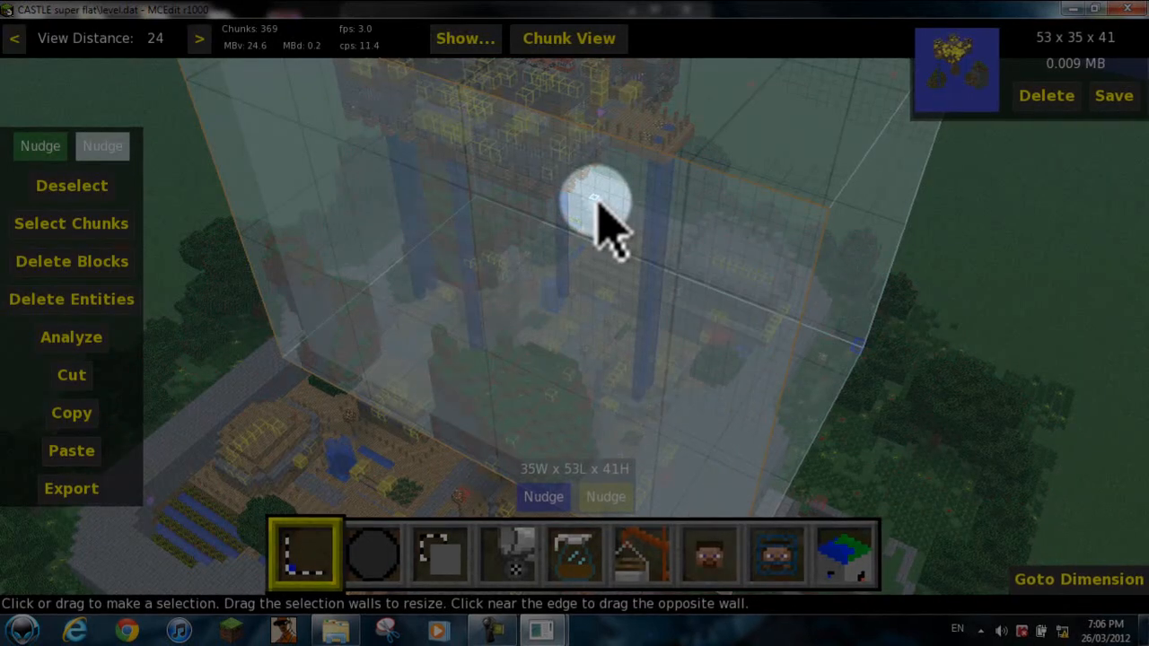
Close MCEdit after saving the level, returning to the Windows desktop
click(1095, 9)
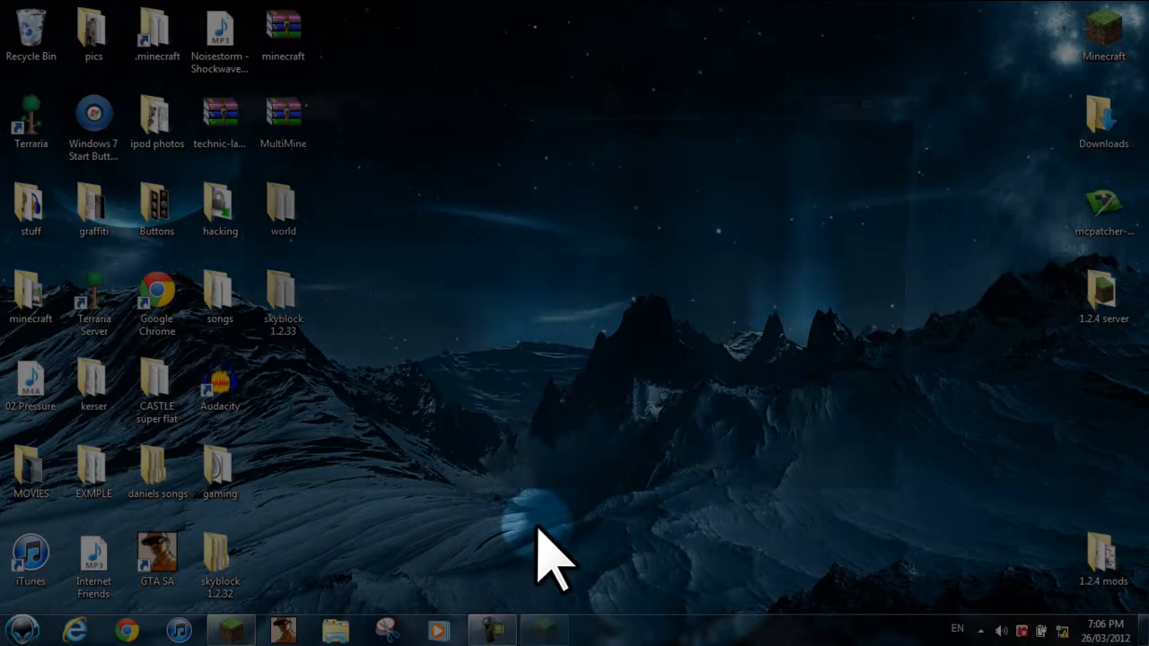